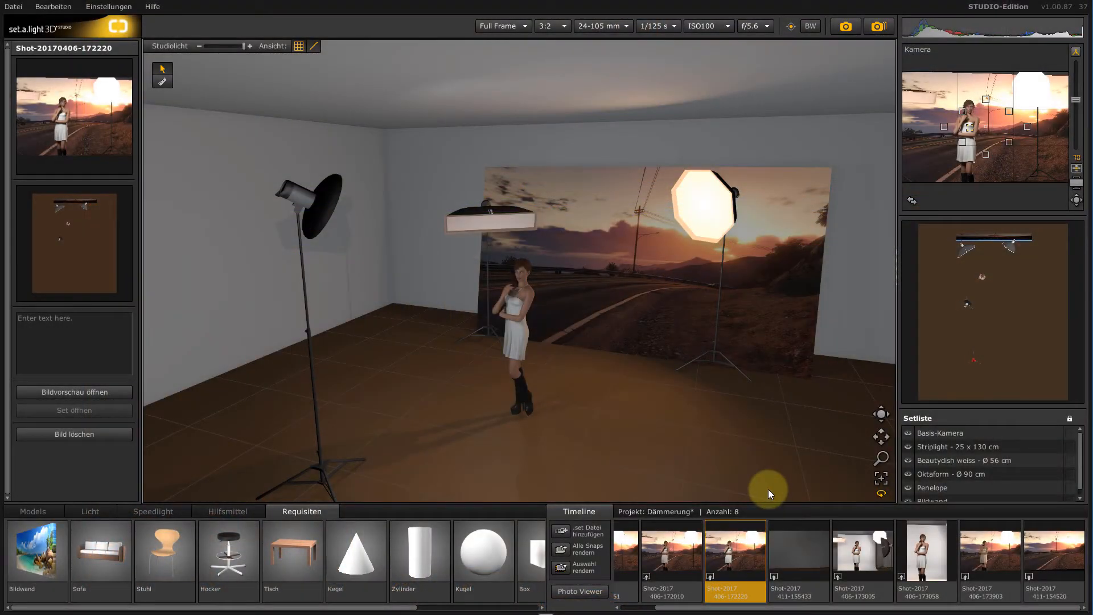
mouse_move(776, 481)
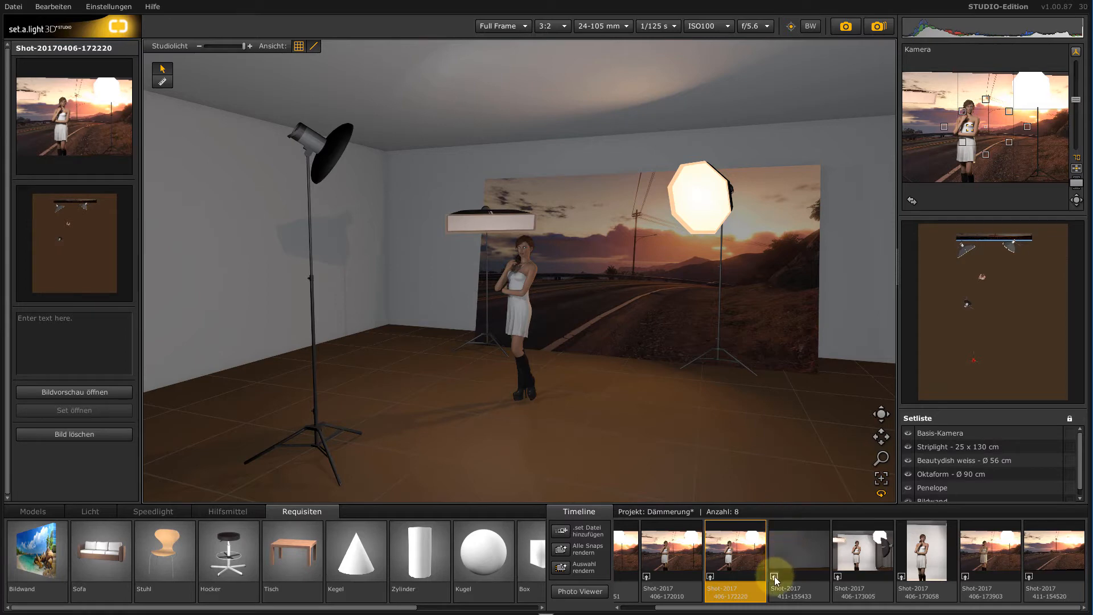
click(798, 558)
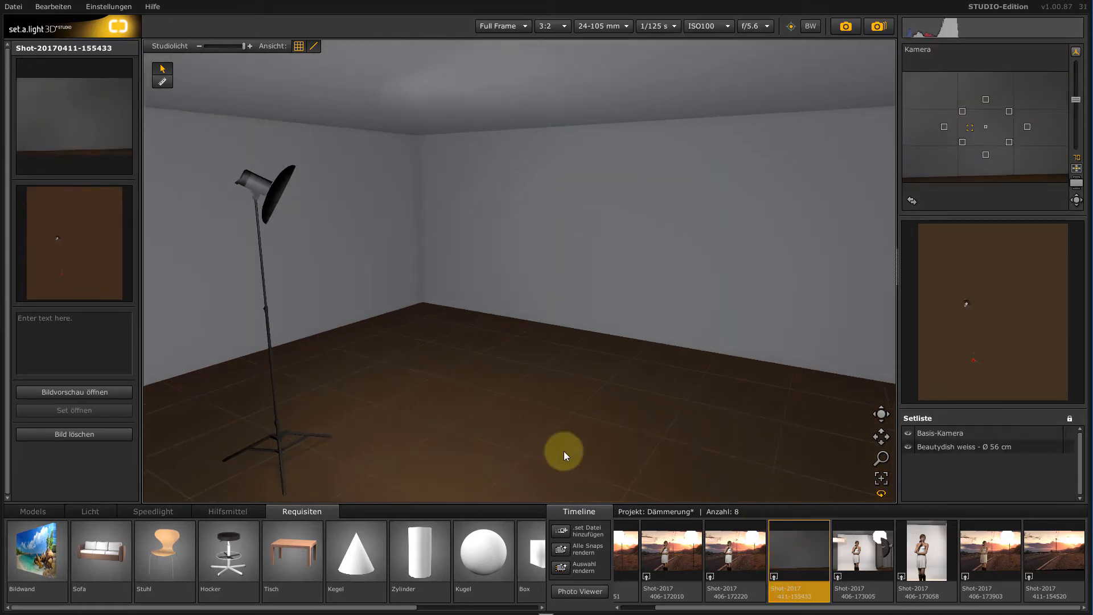
Add a Bildwand picture wall using the Composing-Dämmerung.jpg sunset road image
click(35, 550)
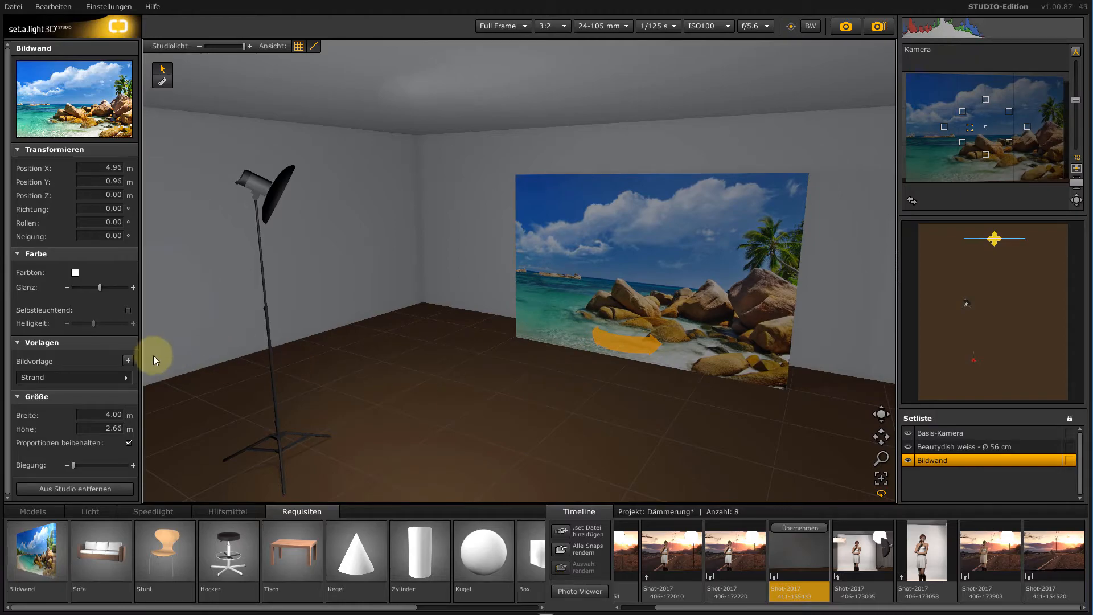
click(128, 361)
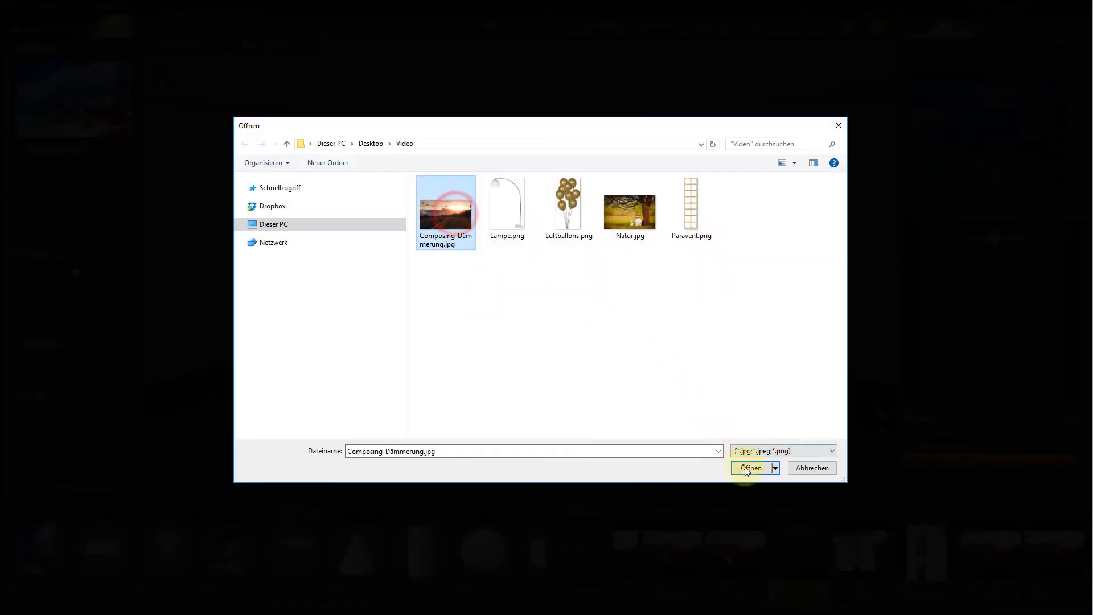
click(751, 468)
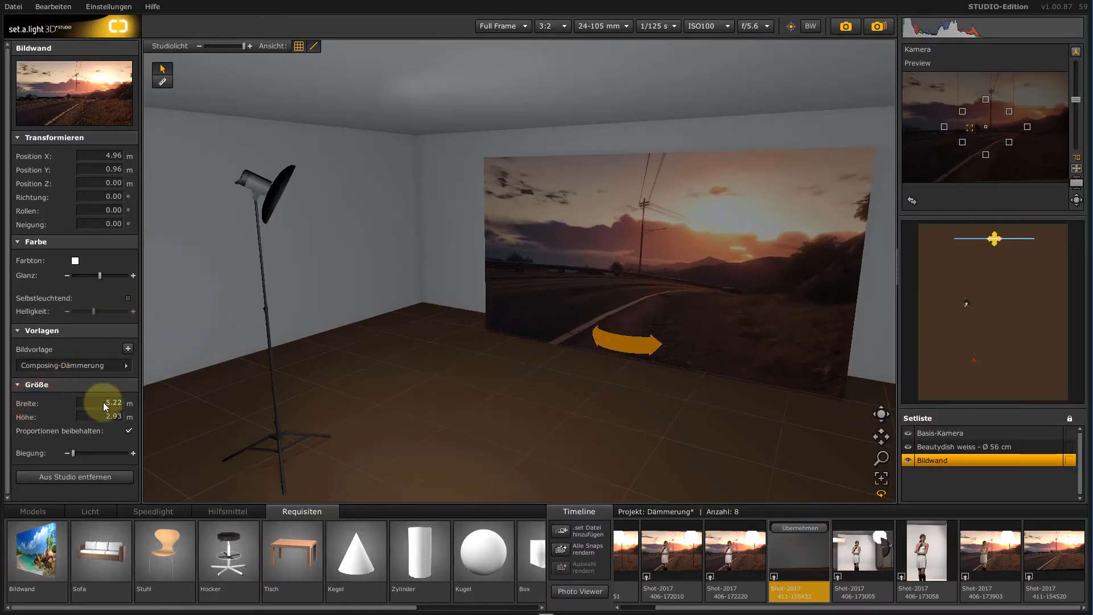
Tilt the picture wall to 5.50°, make it self-illuminating and dim its brightness slightly
drag(105, 224, 69, 223)
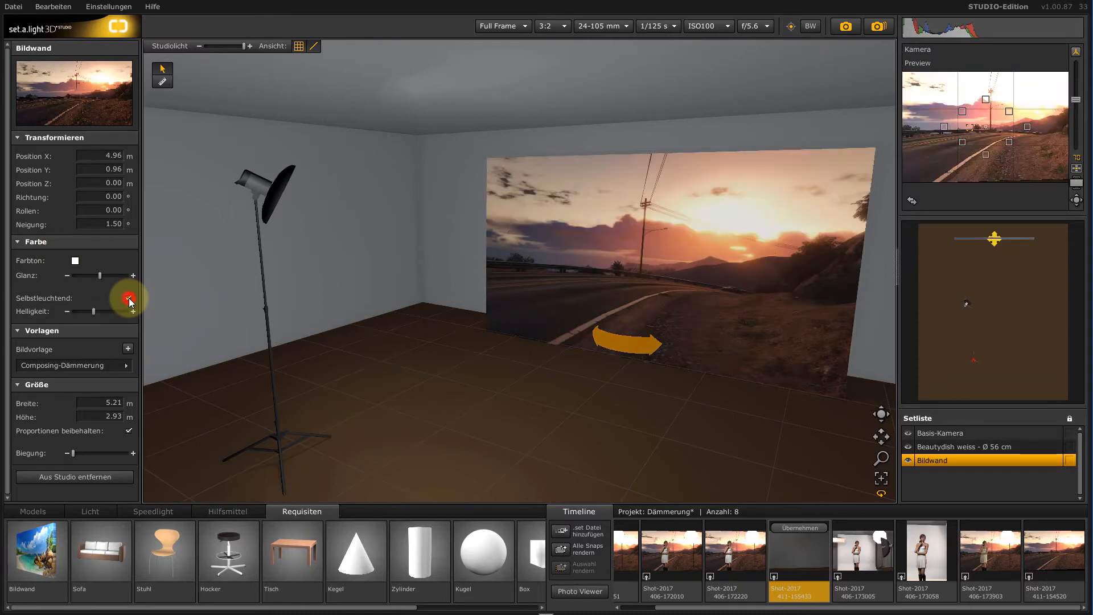
click(129, 300)
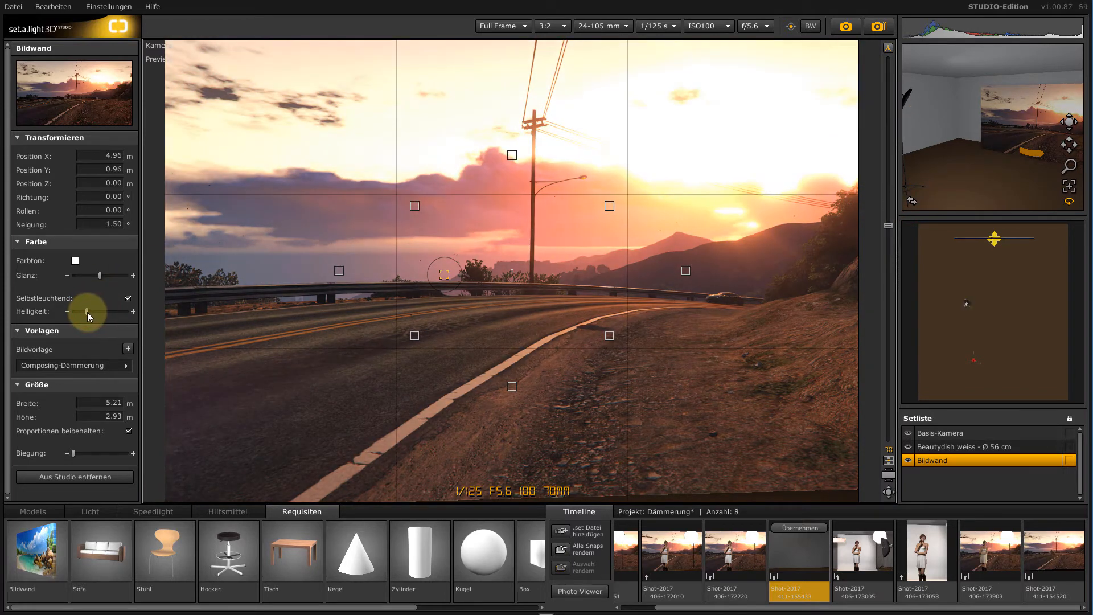
mouse_move(845, 233)
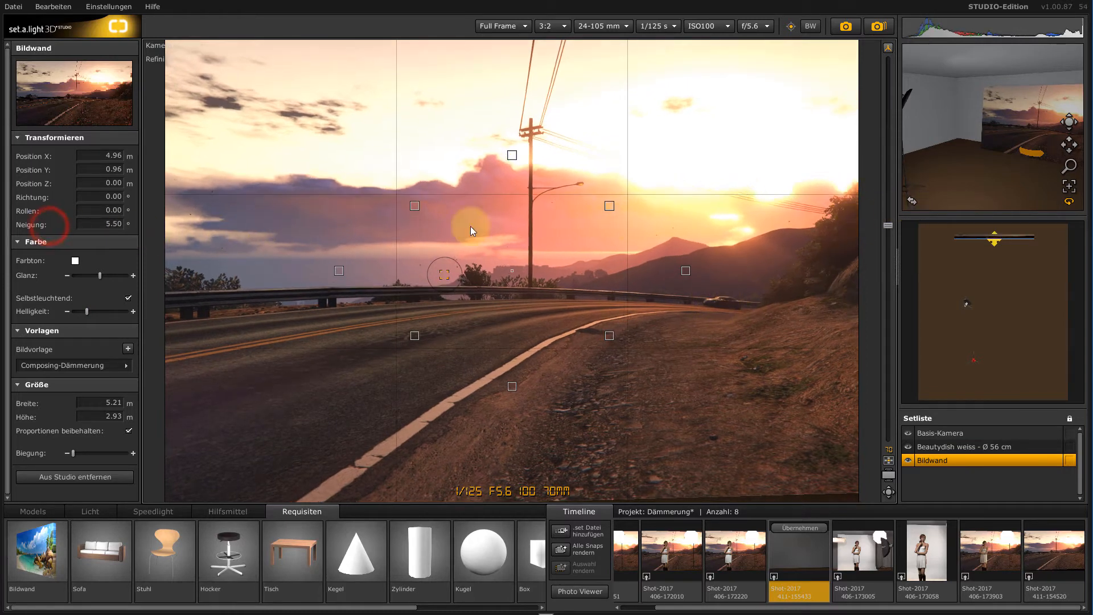
click(911, 202)
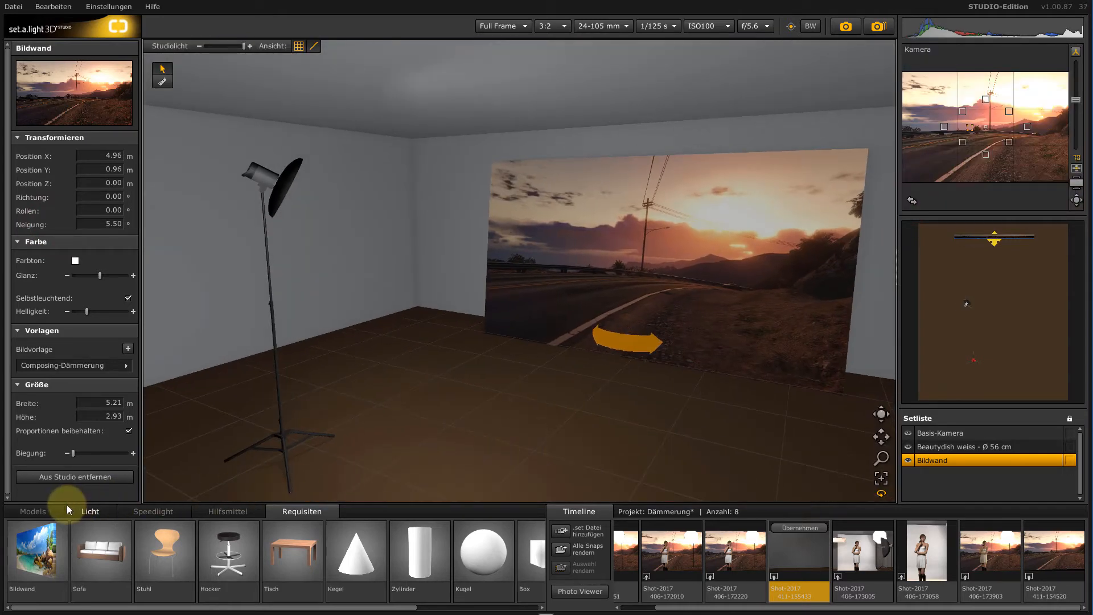
Place Penelope before the picture wall and switch her dress to Weiß-Schwarz
click(32, 512)
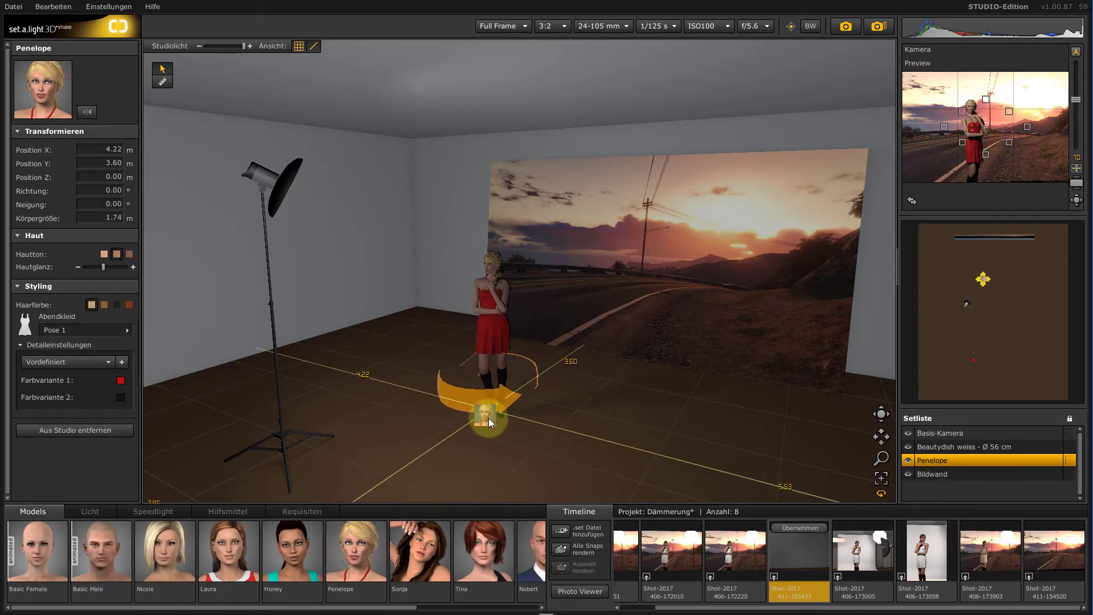
click(932, 474)
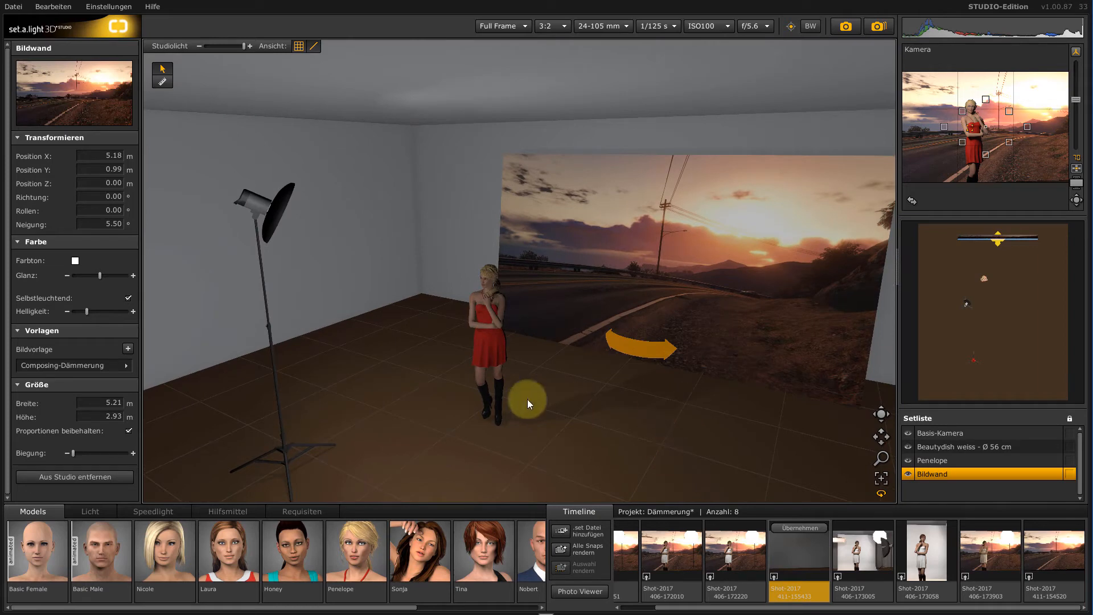
click(496, 335)
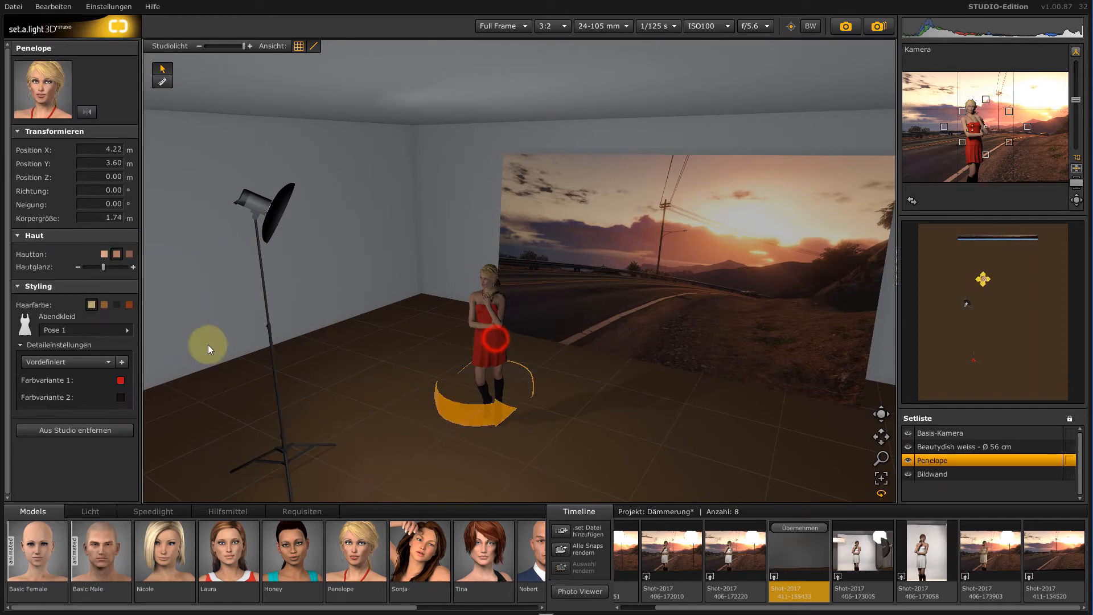
click(66, 361)
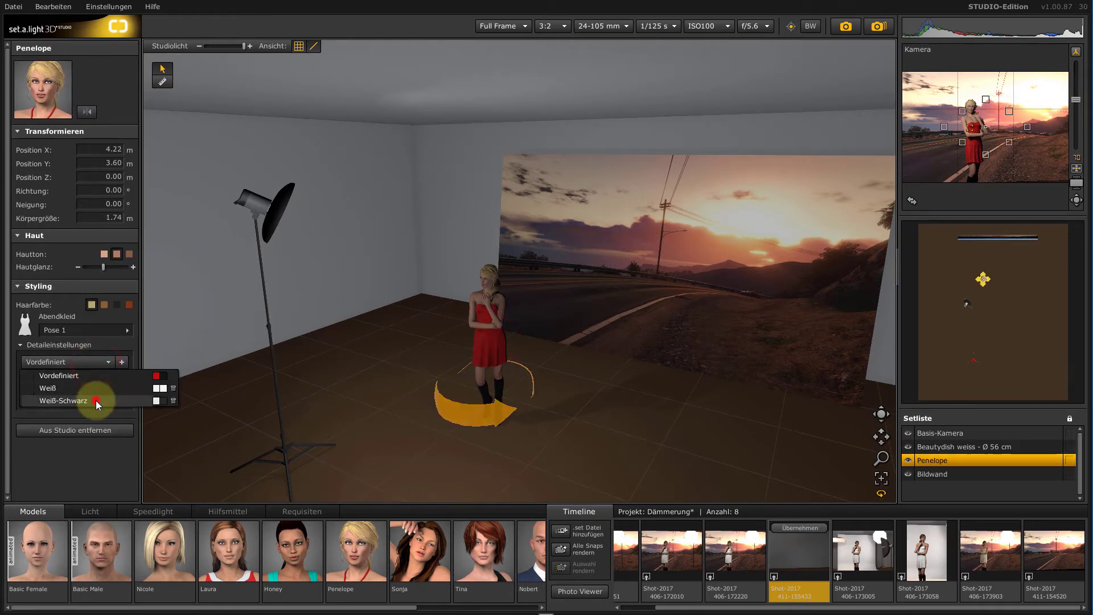
click(63, 400)
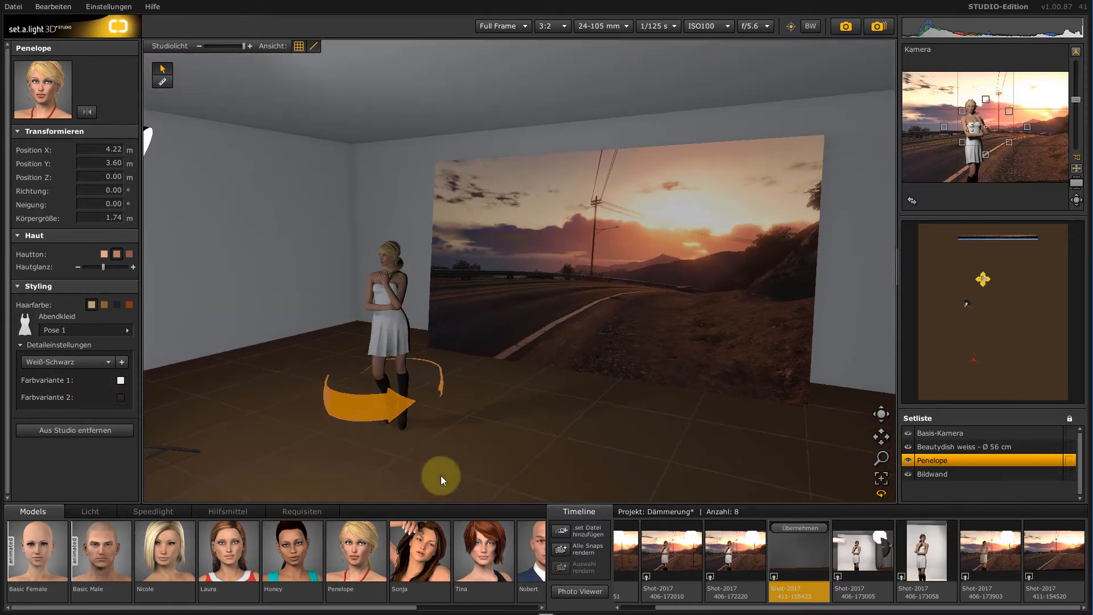
Add the Oktaform Ø 120 cm octabox with a pale orange gel and adjusted flash power
click(90, 512)
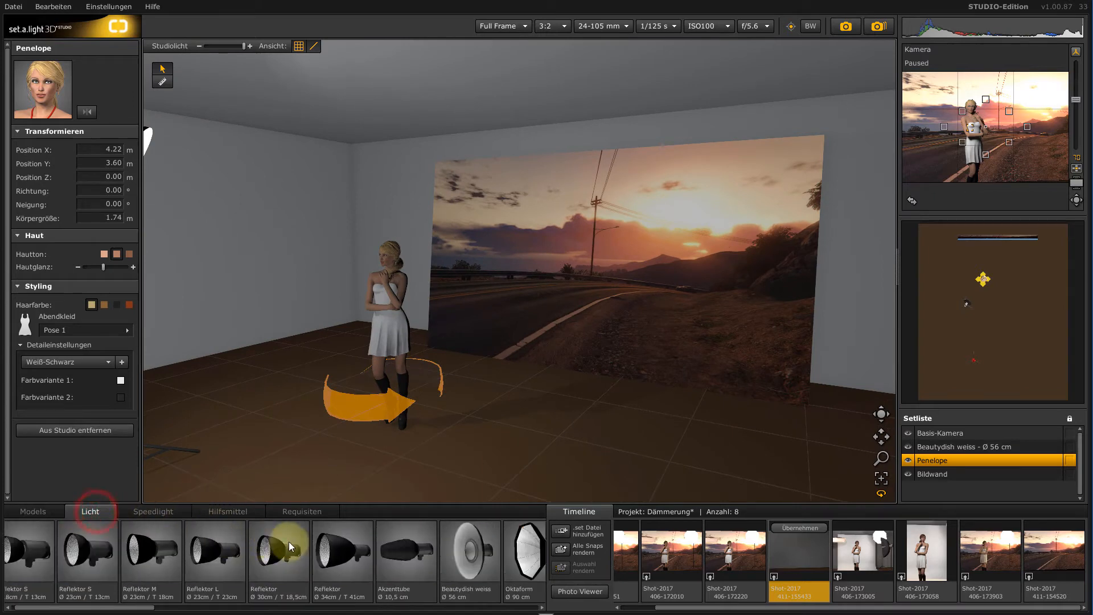
scroll(right, 3)
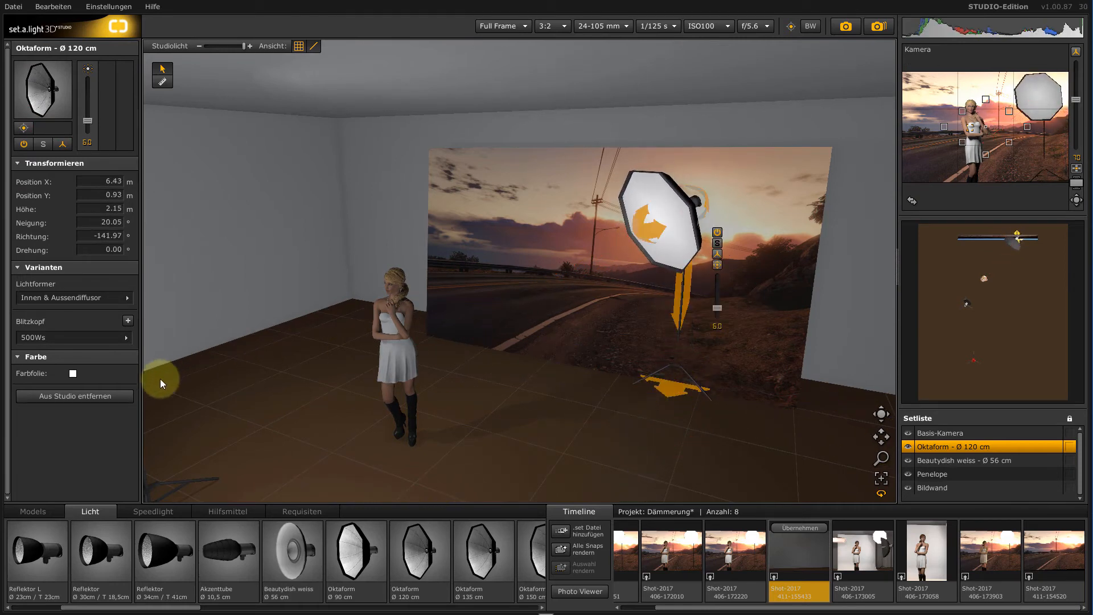
click(71, 373)
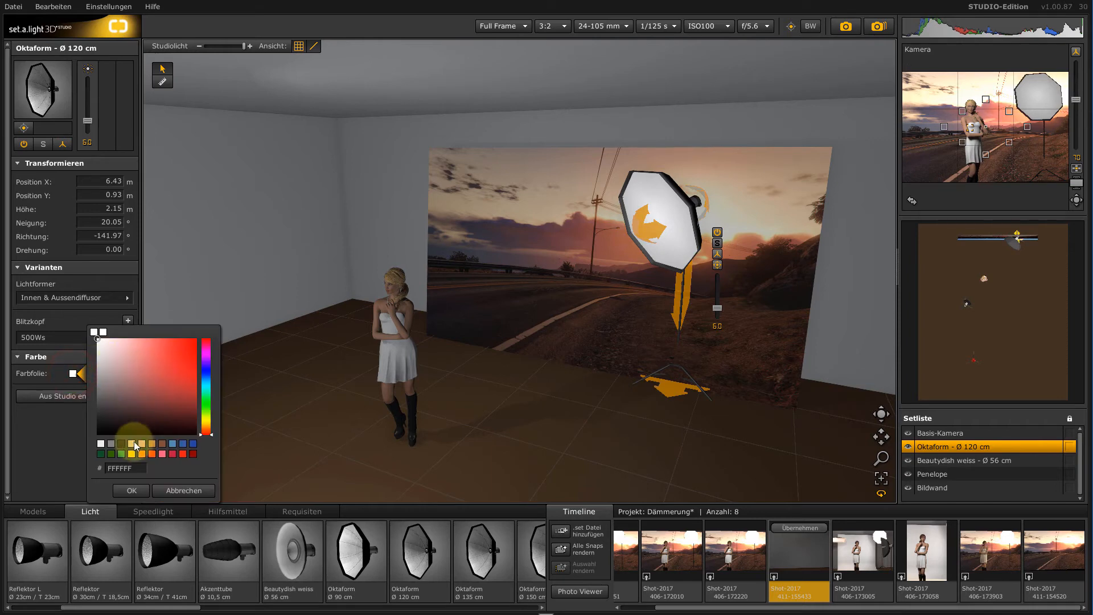
click(137, 353)
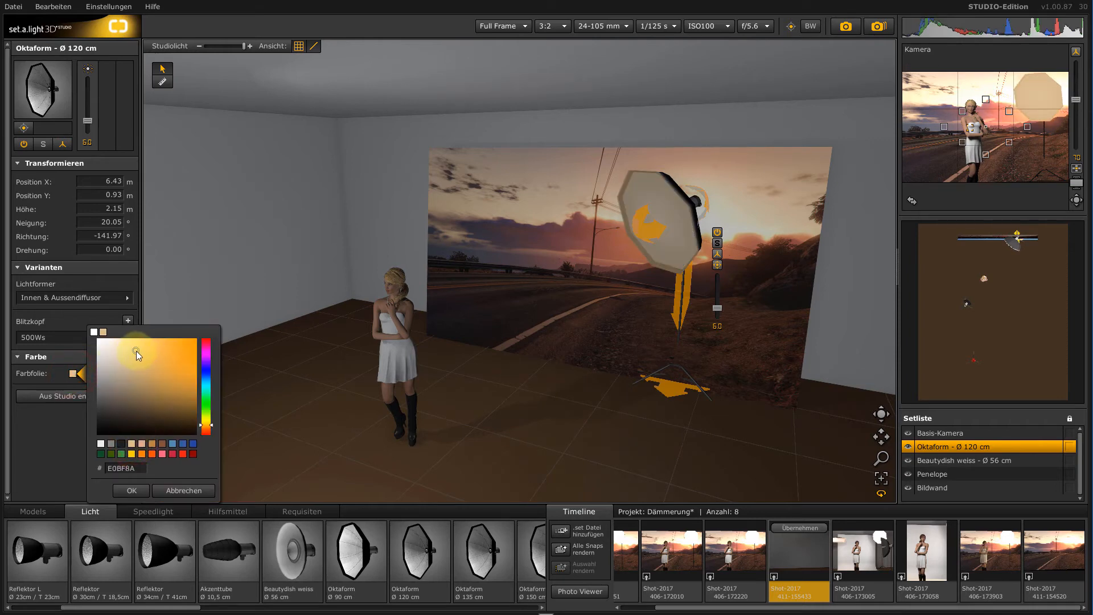
click(142, 340)
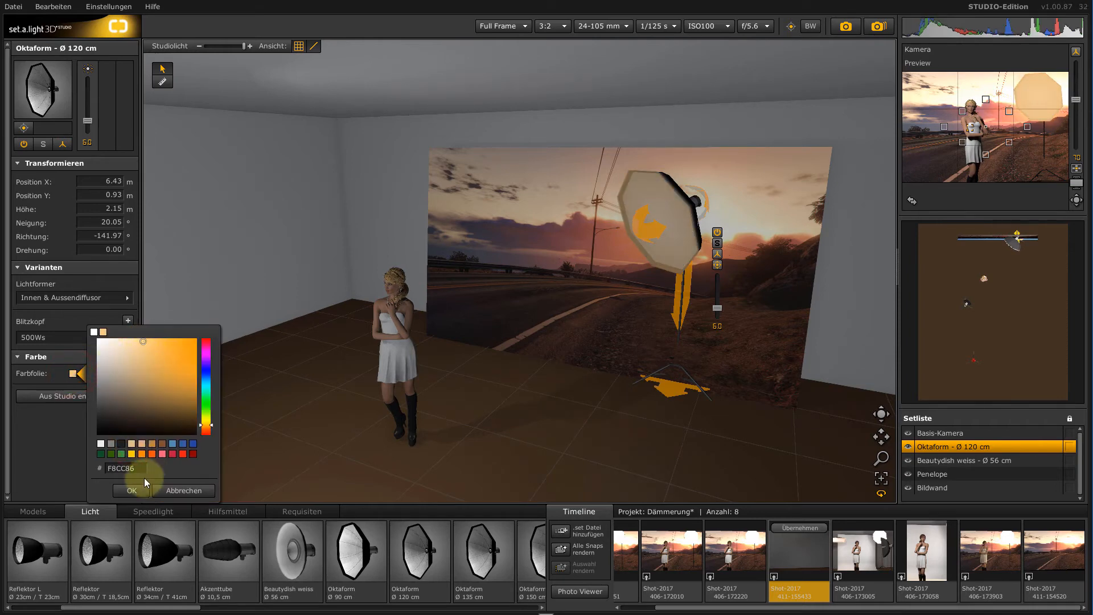
click(131, 490)
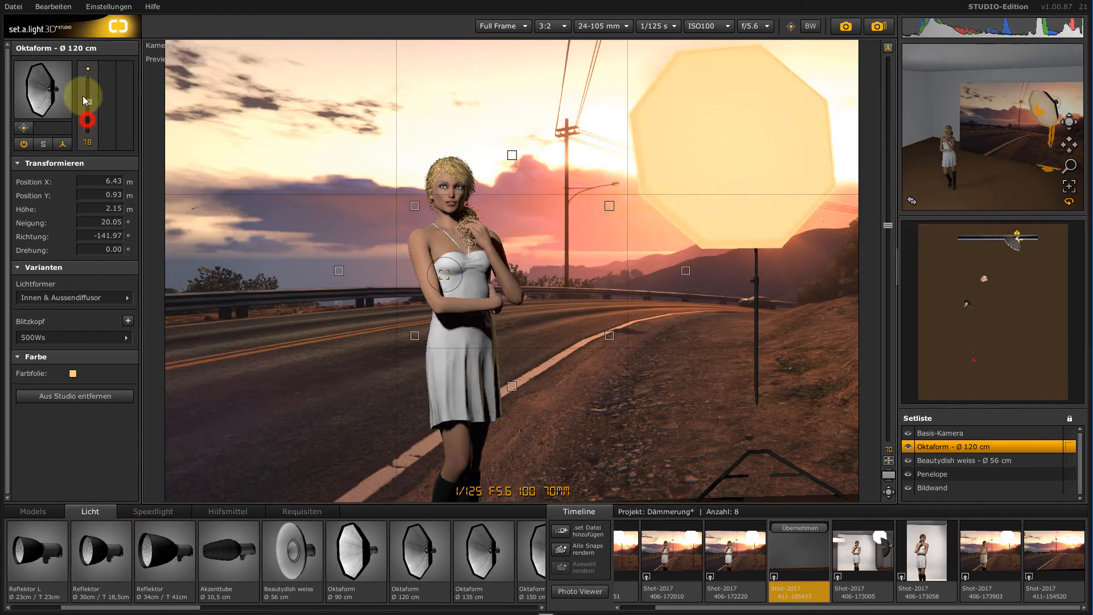
drag(86, 125, 86, 80)
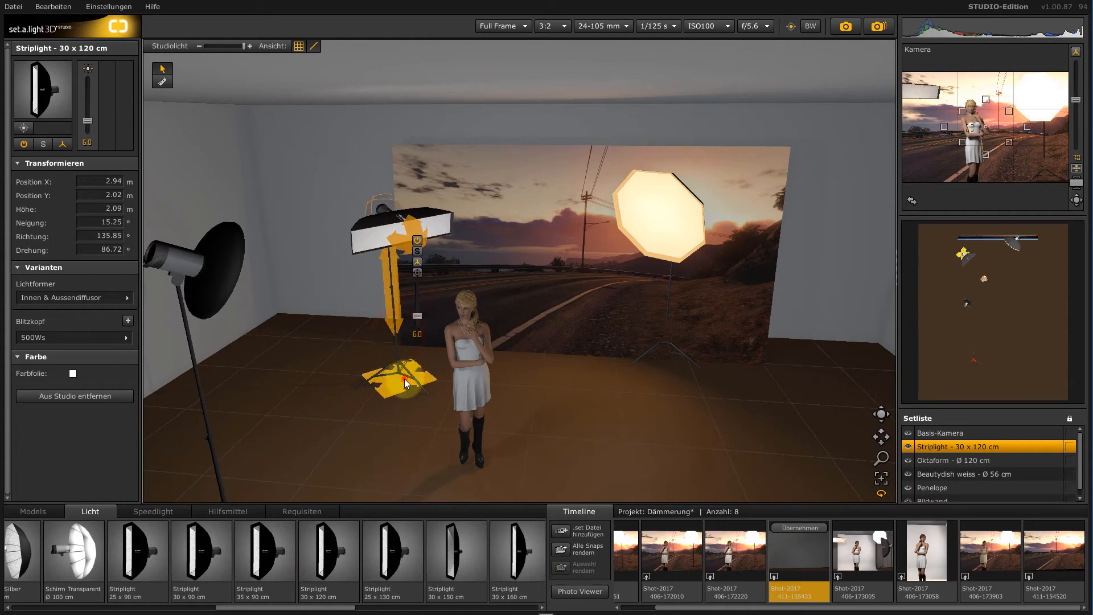
Give the 30×120 cm striplight a warm gel and select the beauty dish in the floor plan
click(72, 373)
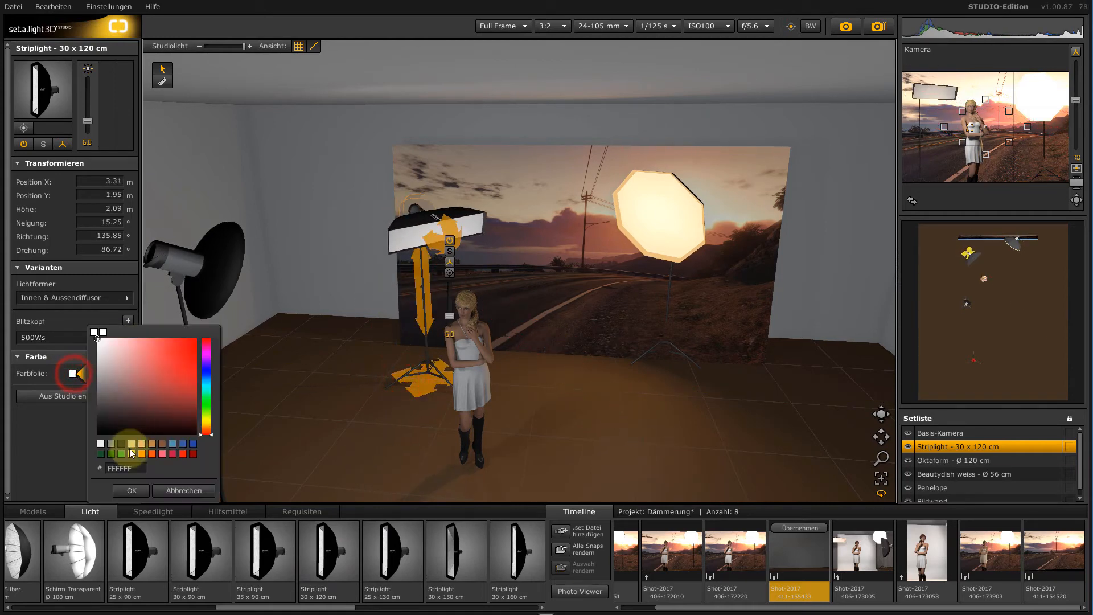
click(136, 342)
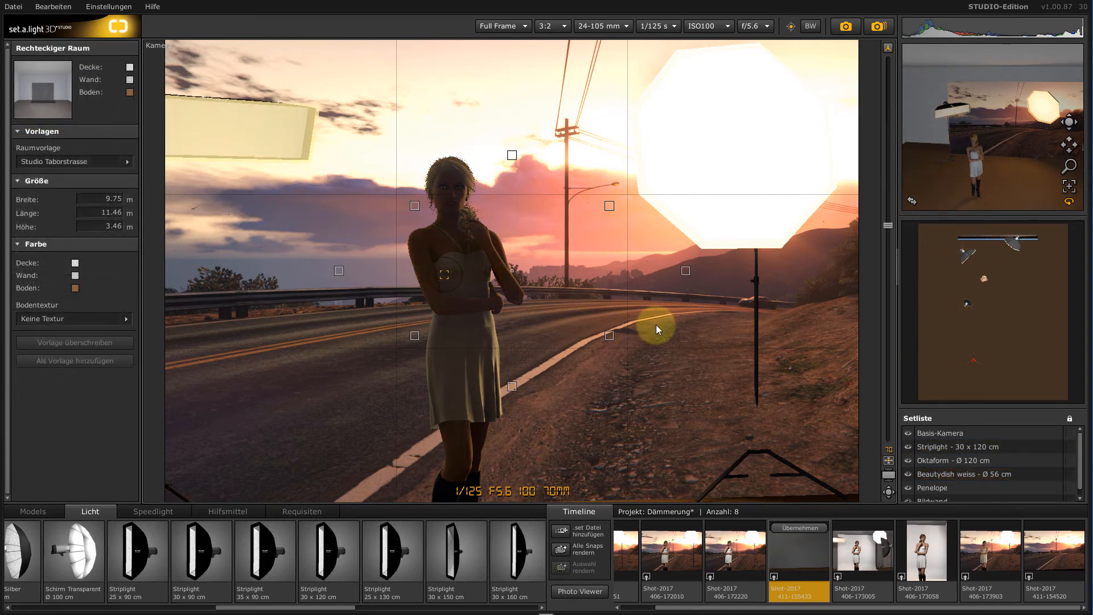
mouse_move(926, 319)
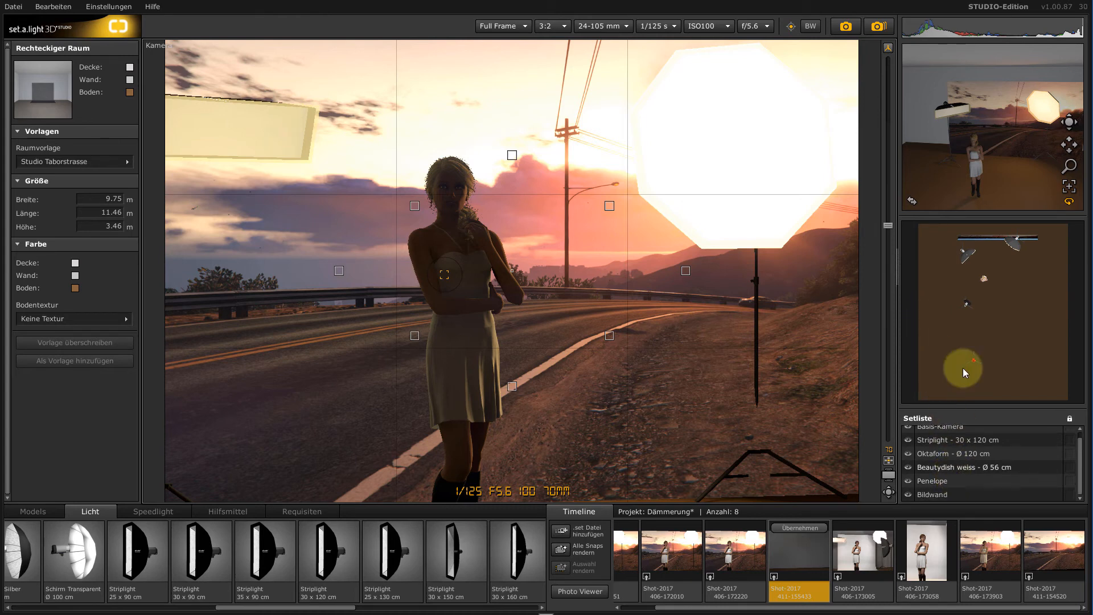
click(968, 467)
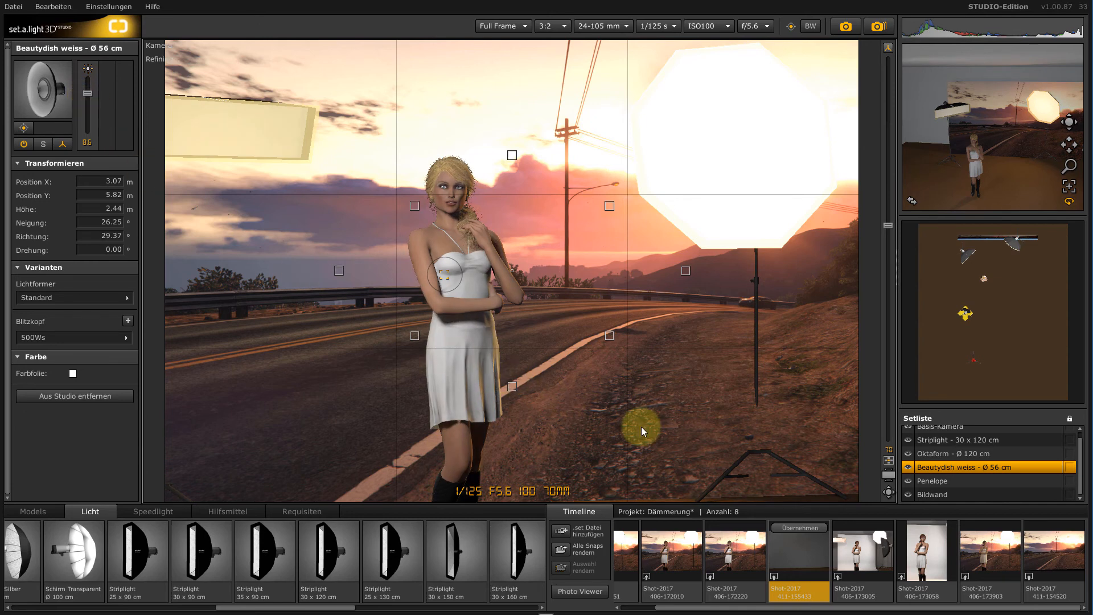
mouse_move(765, 498)
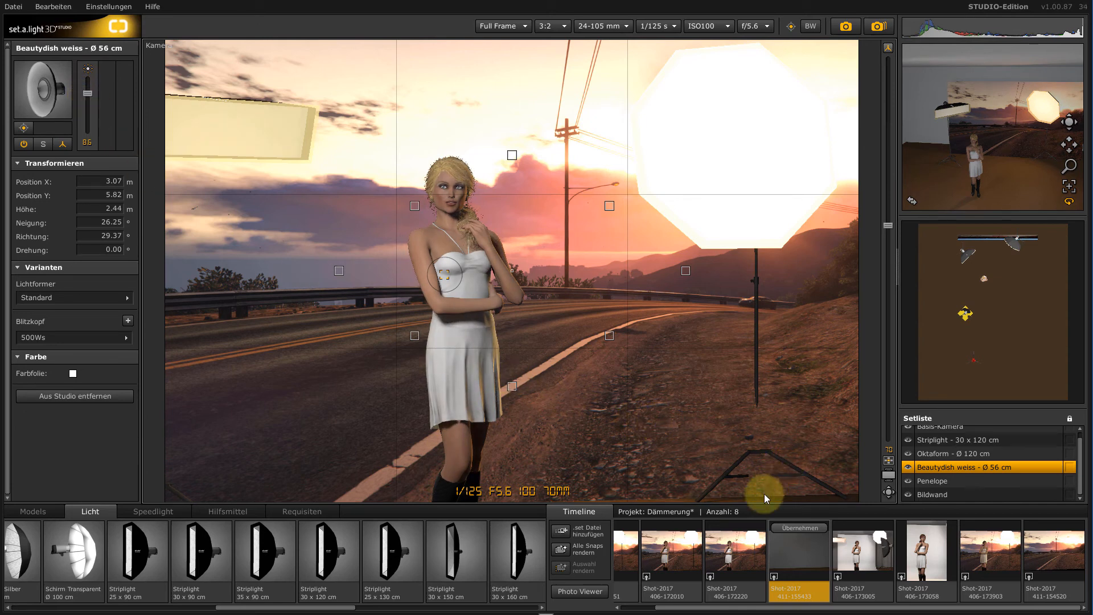
click(710, 577)
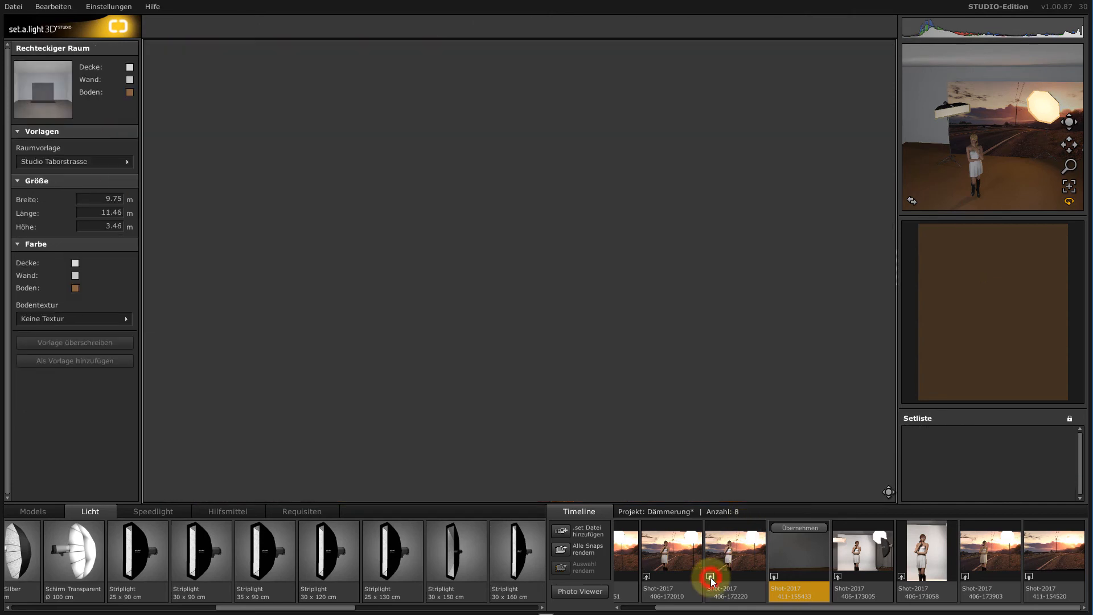
click(733, 558)
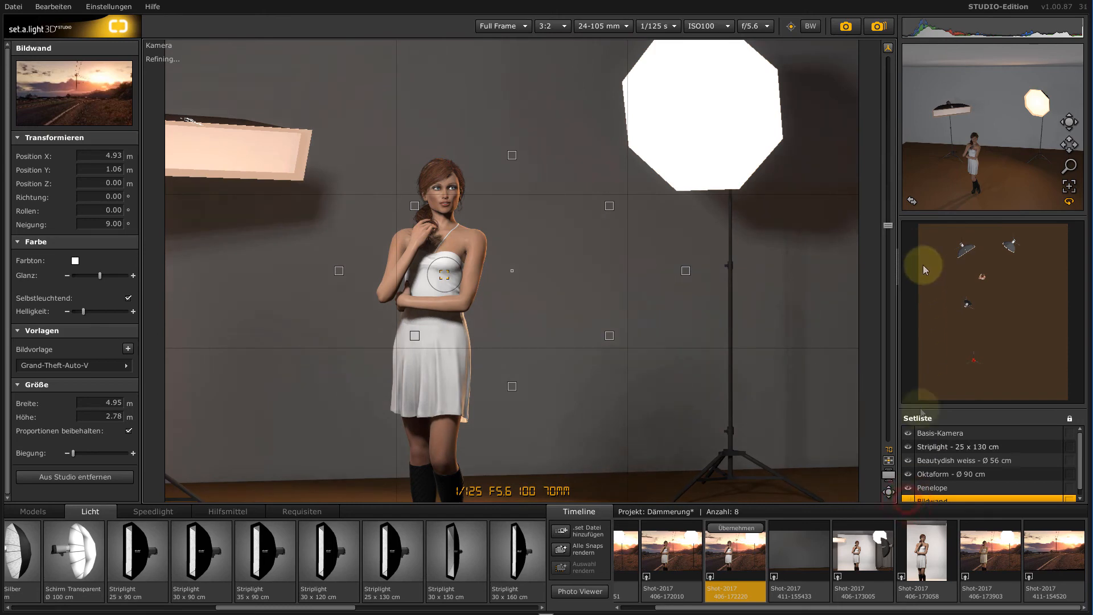
click(227, 511)
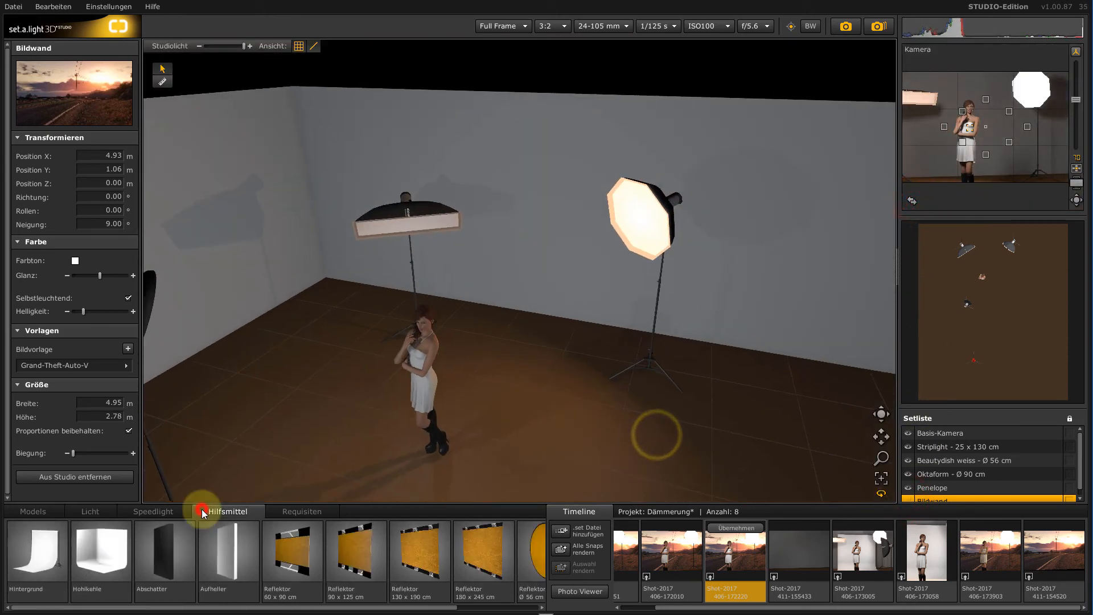
click(37, 550)
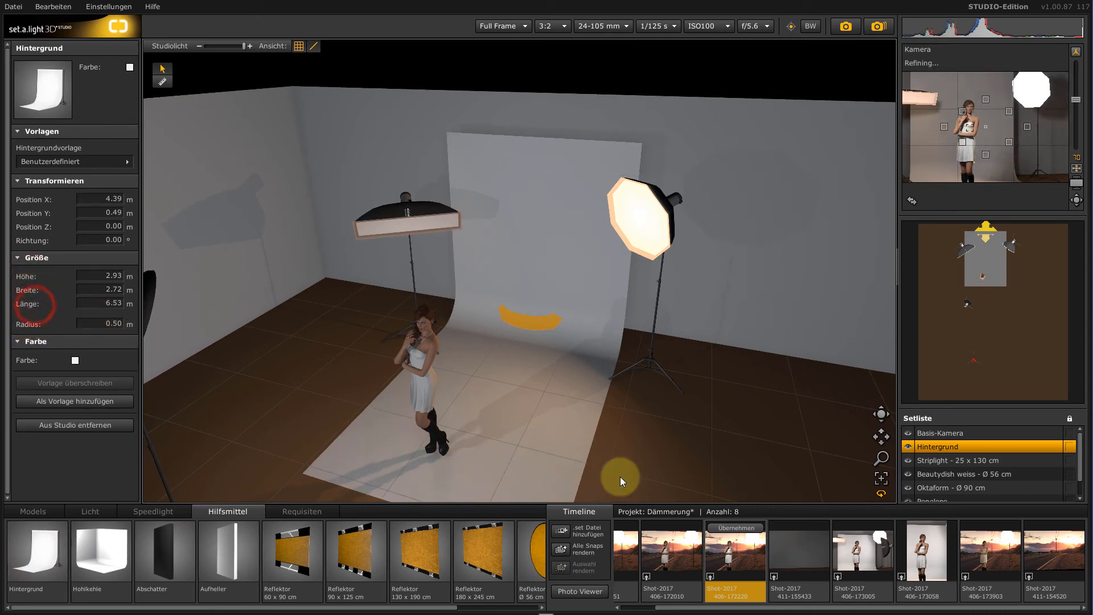
click(90, 511)
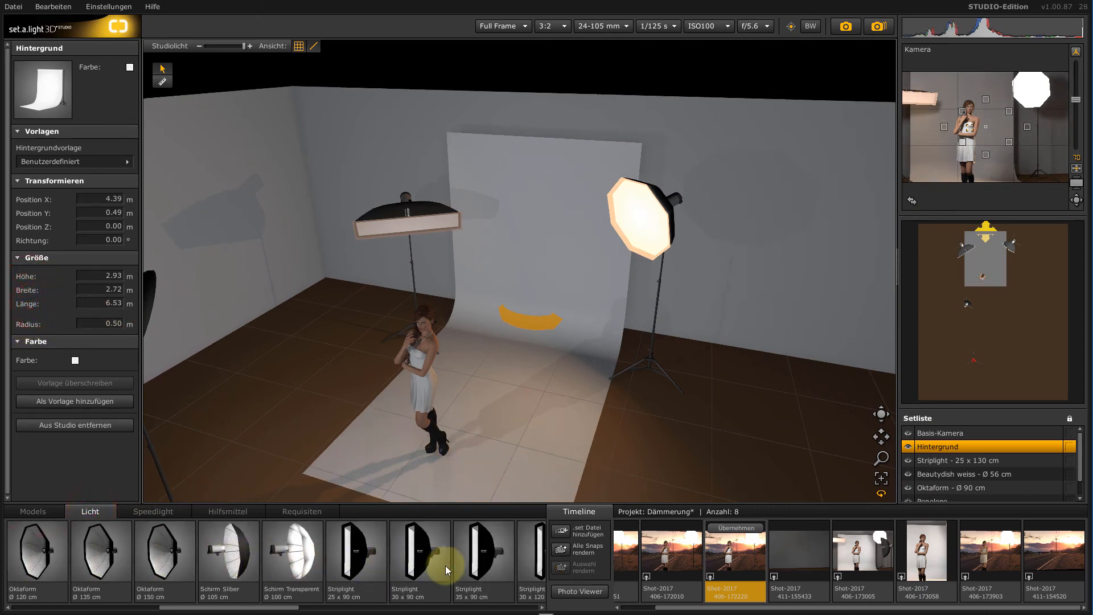